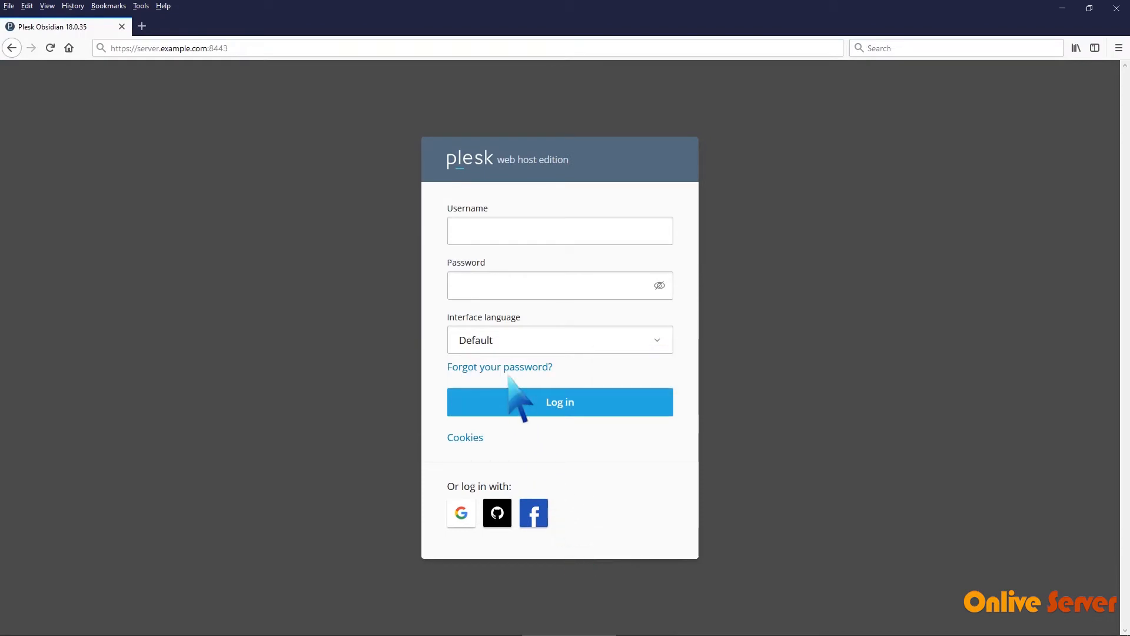
Start the forgotten-password flow from the Plesk login page.
{"action": "left_click", "coordinate": [499, 366]}
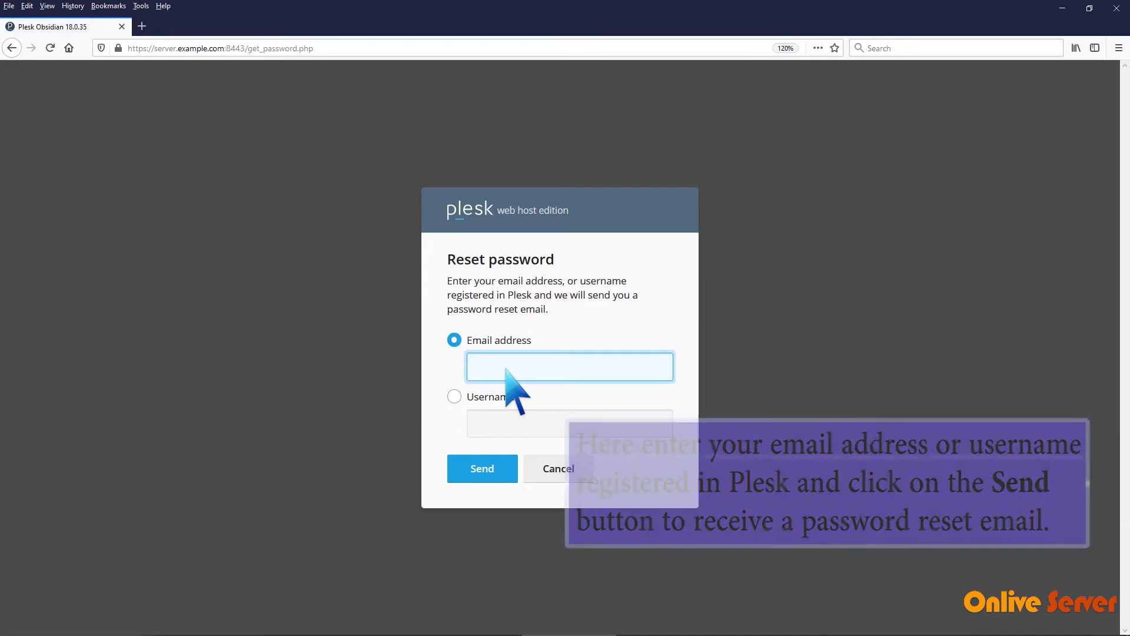
Enter the registered email 'john@exa…' and send the password reset email.
{"action": "type", "text": "john@exa"}
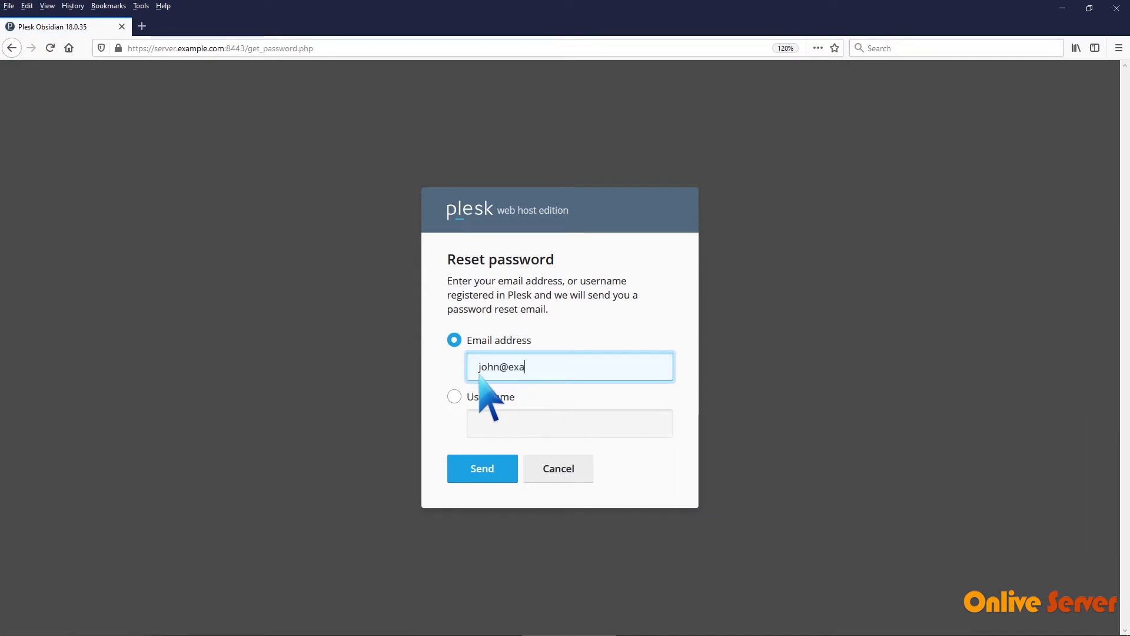
{"action": "left_click", "coordinate": [482, 467]}
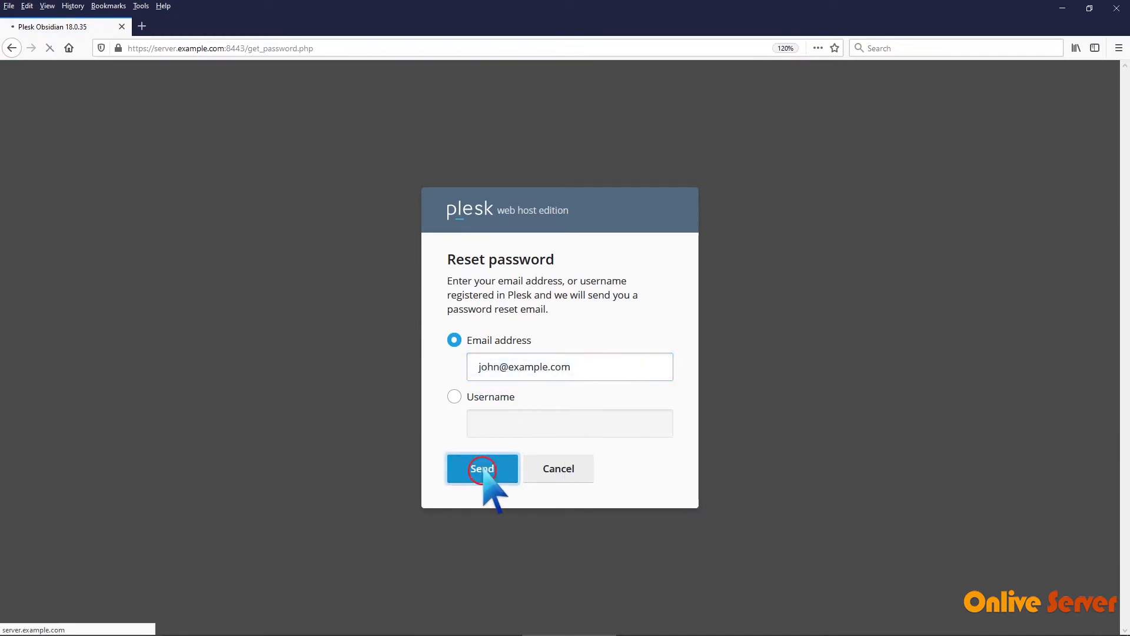
{"action": "left_click", "coordinate": [483, 468]}
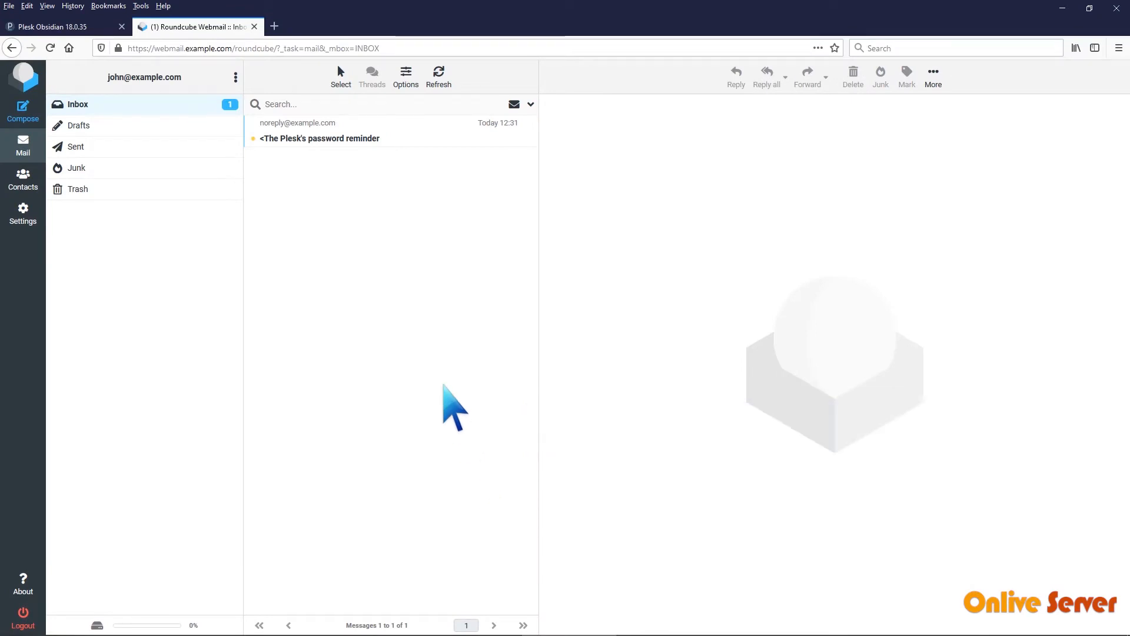
Read the Plesk password reminder in Roundcube and follow its reset link.
{"action": "left_click", "coordinate": [319, 137]}
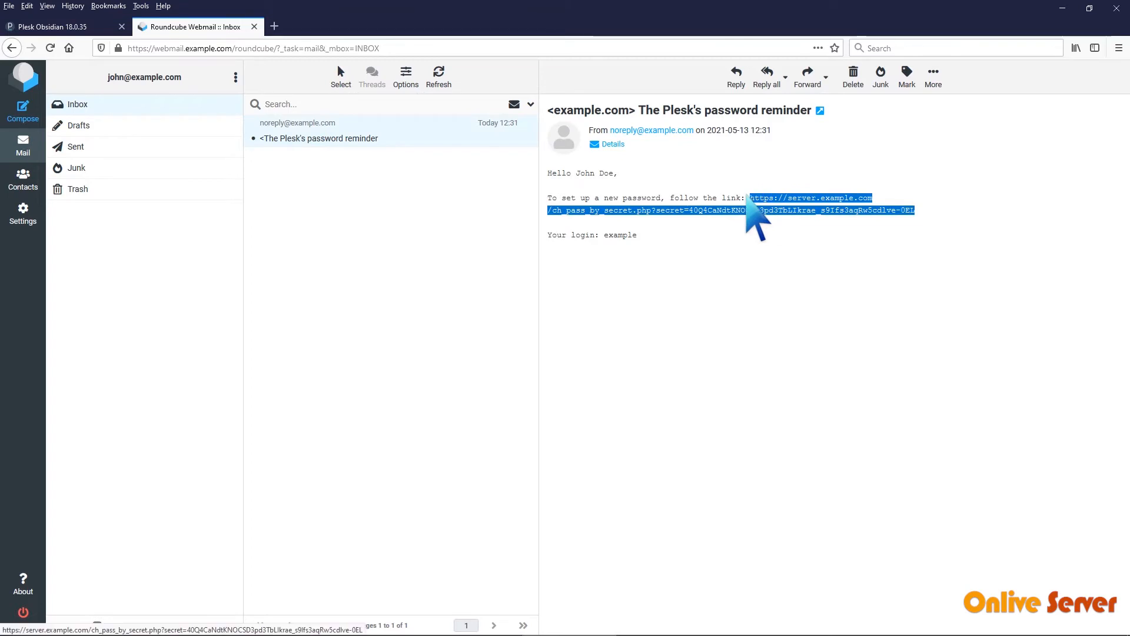
{"action": "left_click", "coordinate": [810, 198]}
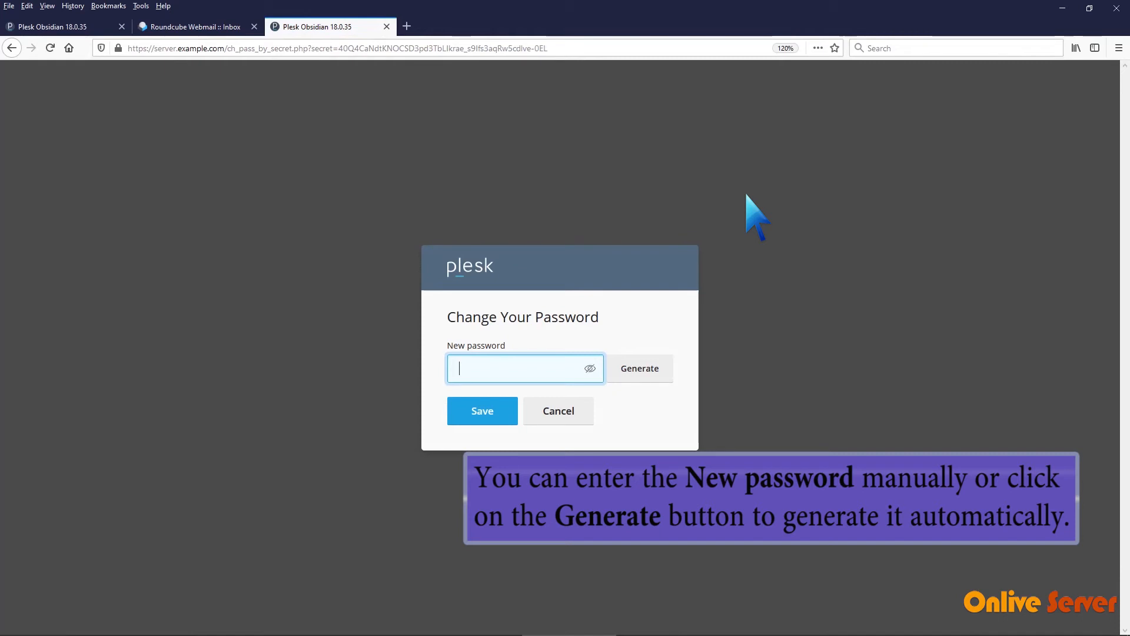
Generate a random password, reveal and copy it, then save it as the new password.
{"action": "left_click", "coordinate": [638, 368]}
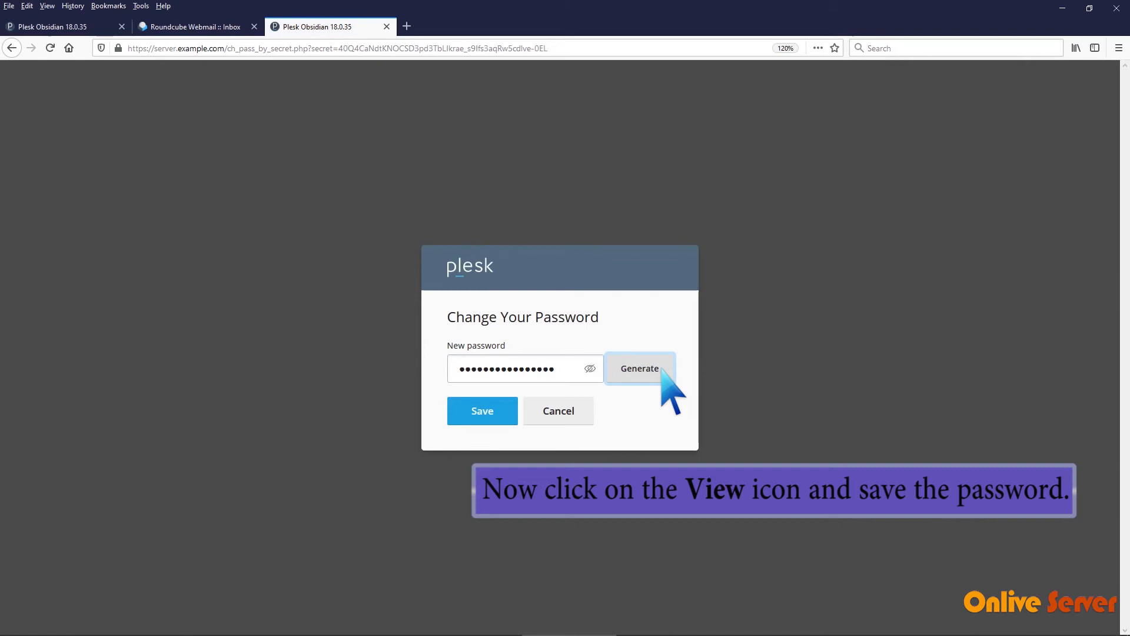
{"action": "left_click", "coordinate": [590, 369]}
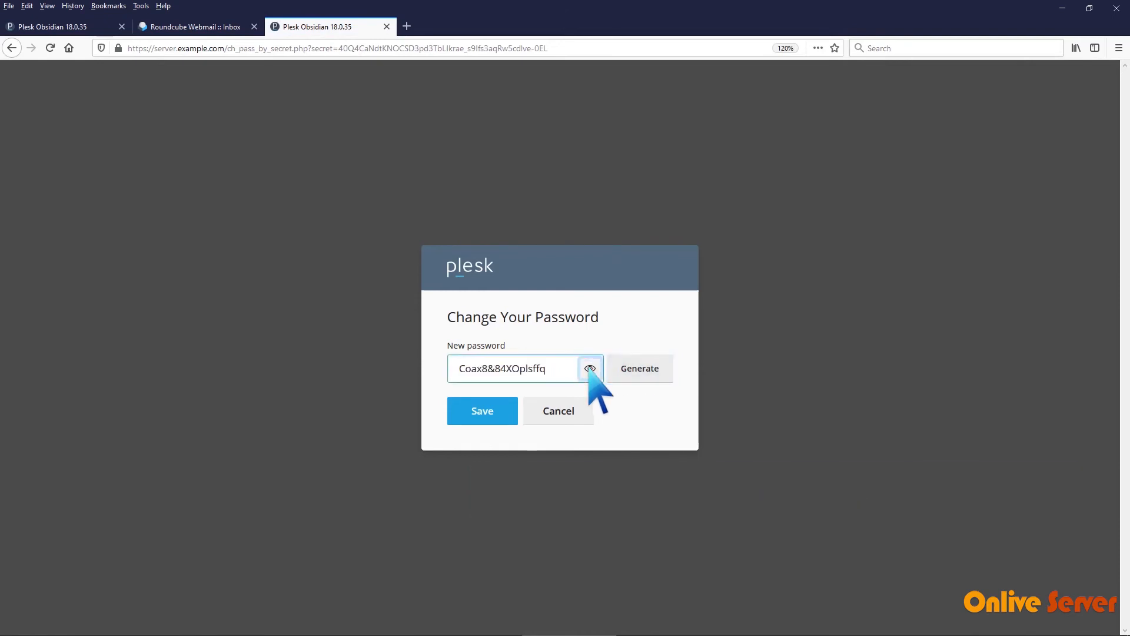
{"action": "triple_click", "coordinate": [512, 368]}
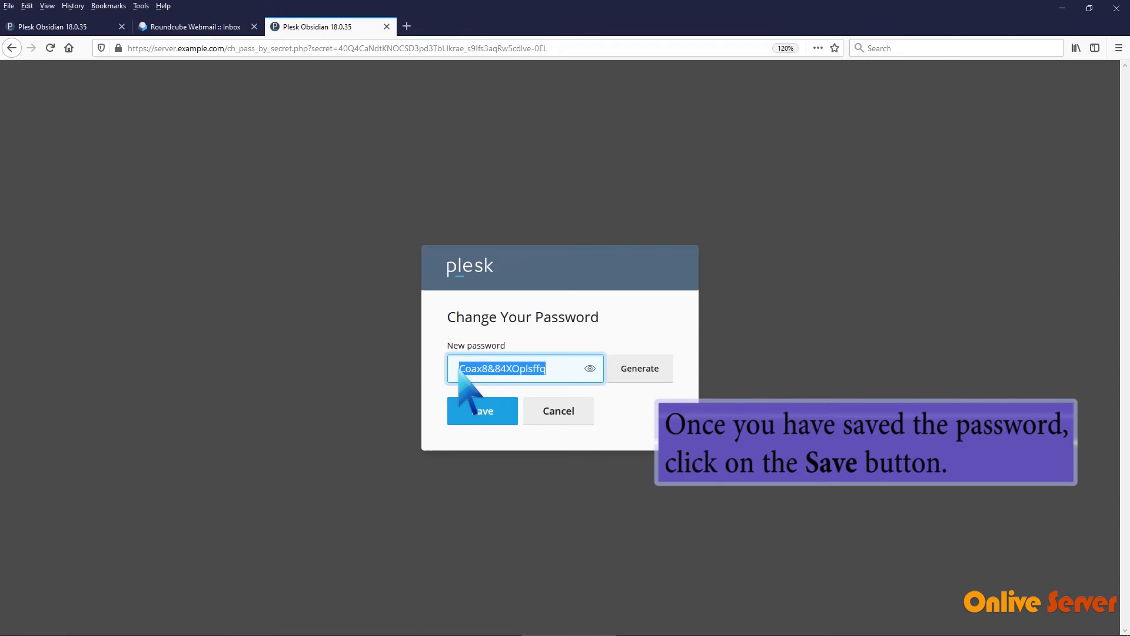
{"action": "left_click", "coordinate": [482, 409]}
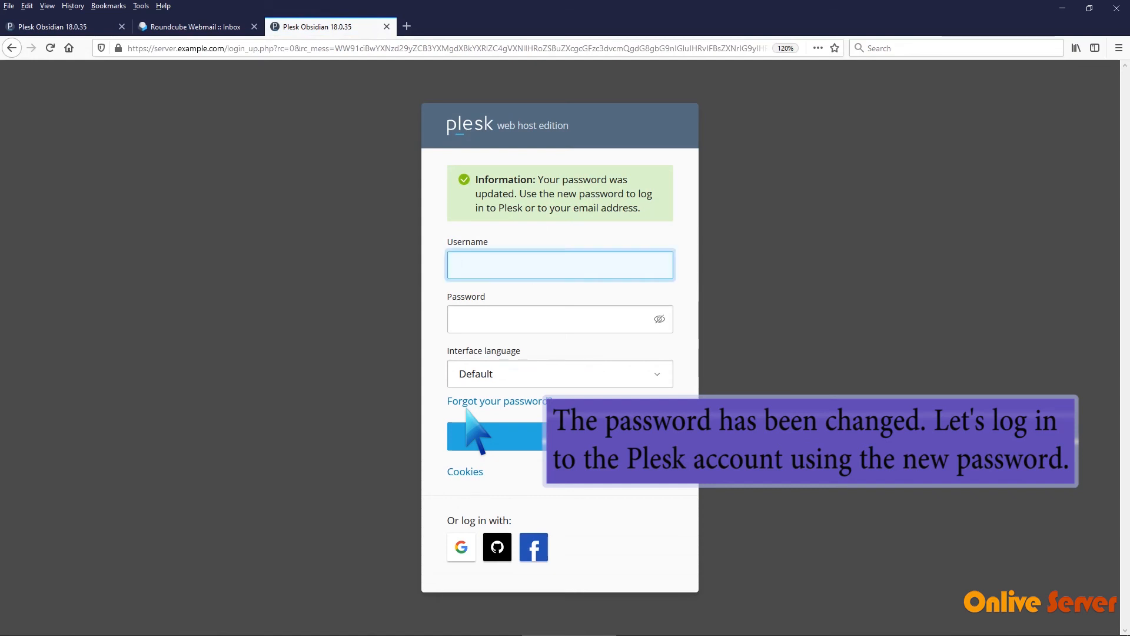
Log in as user 'example' with the new password to reach Websites & Domains.
{"action": "left_click", "coordinate": [559, 265]}
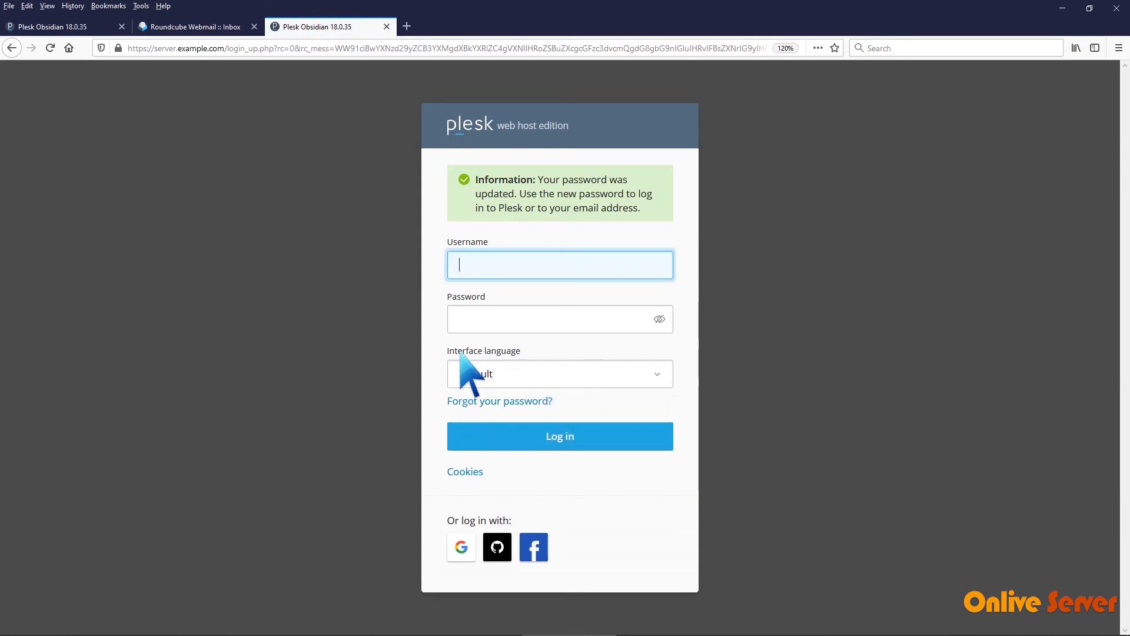
{"action": "type", "text": "example"}
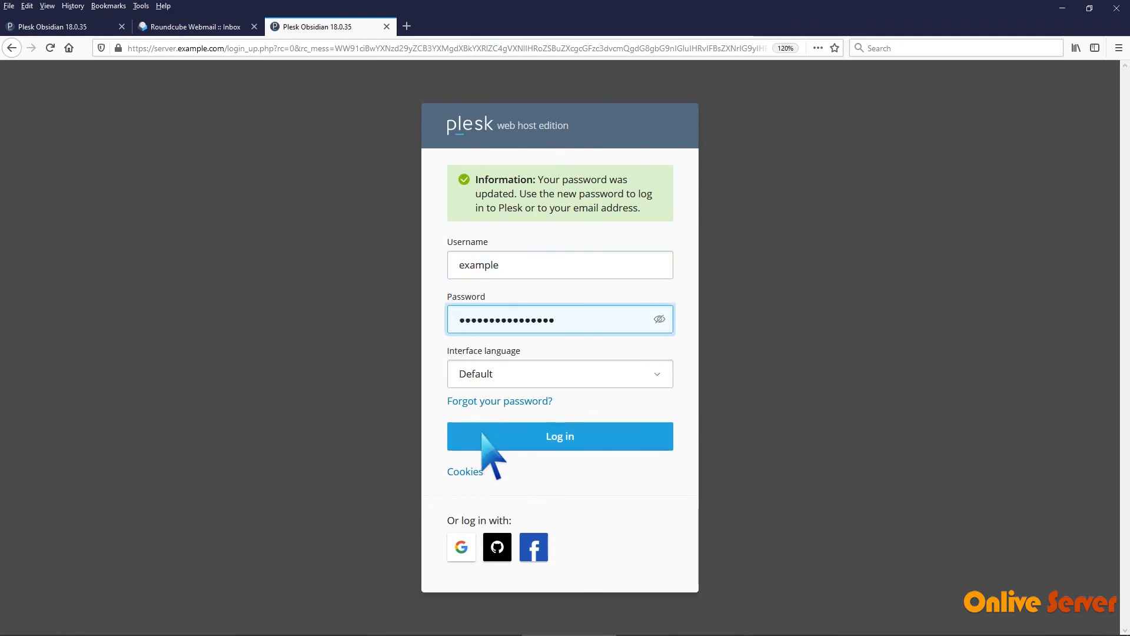
{"action": "left_click", "coordinate": [559, 435]}
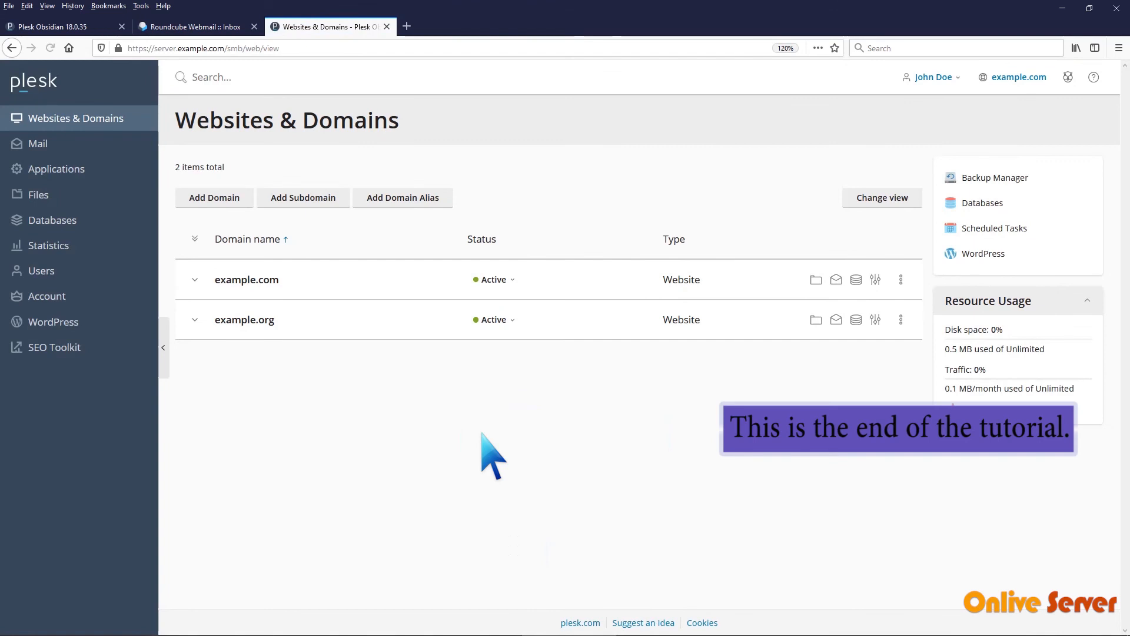